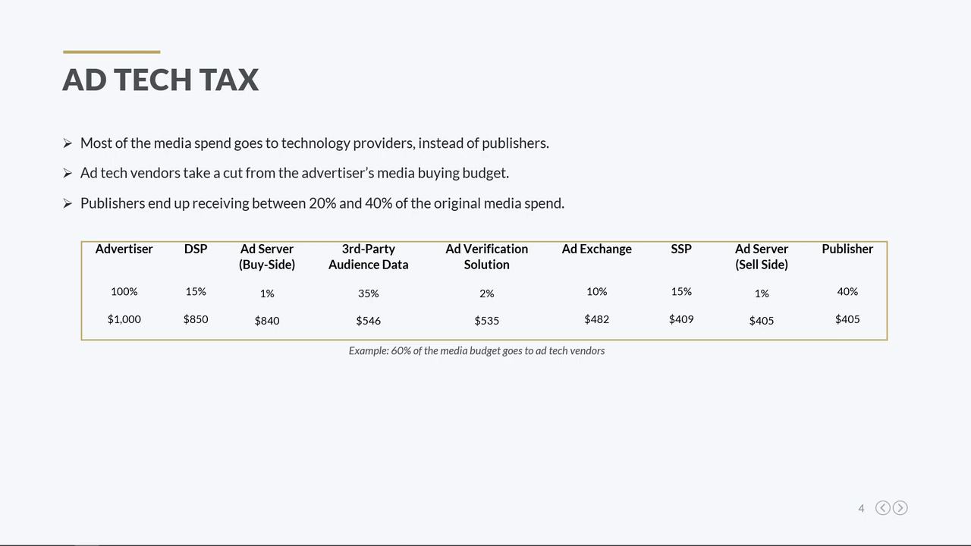
mouse_move(145, 340)
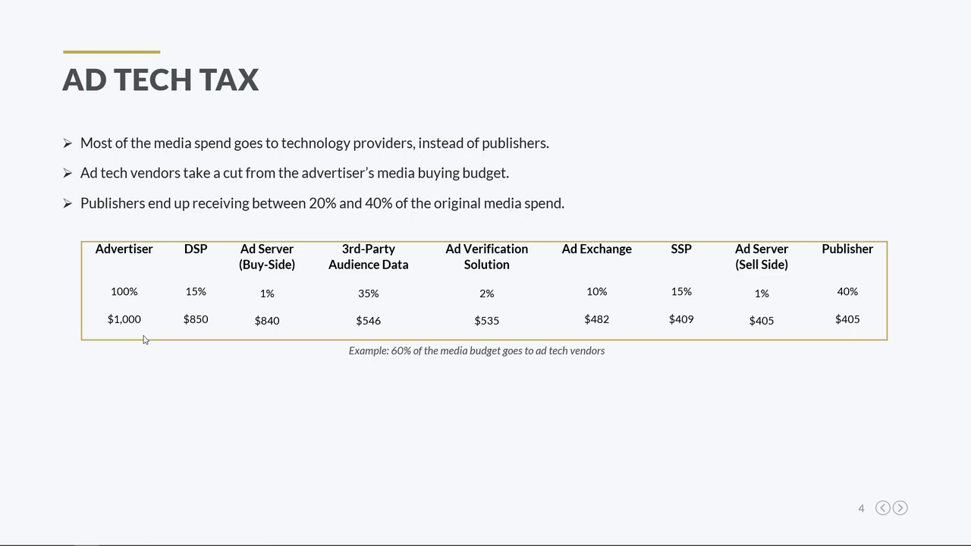
mouse_move(187, 312)
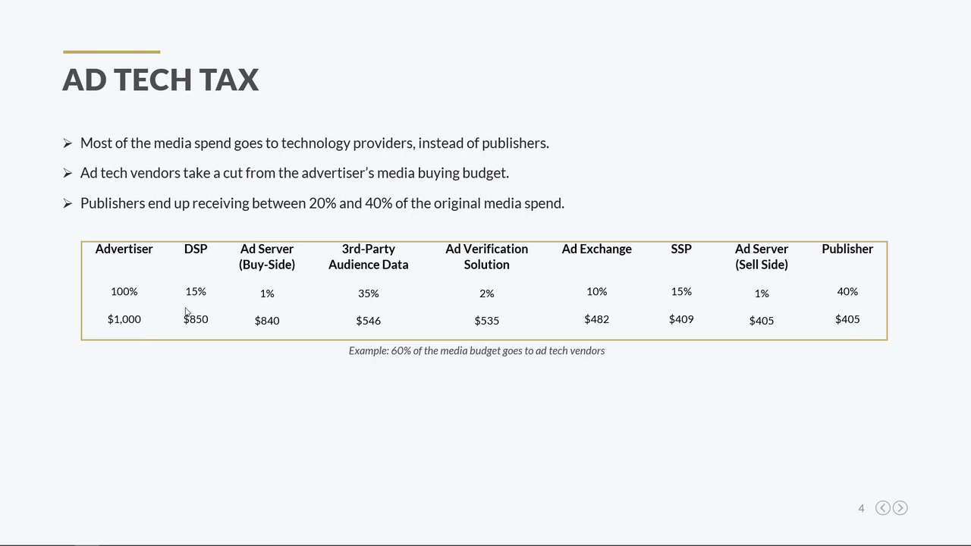
mouse_move(202, 304)
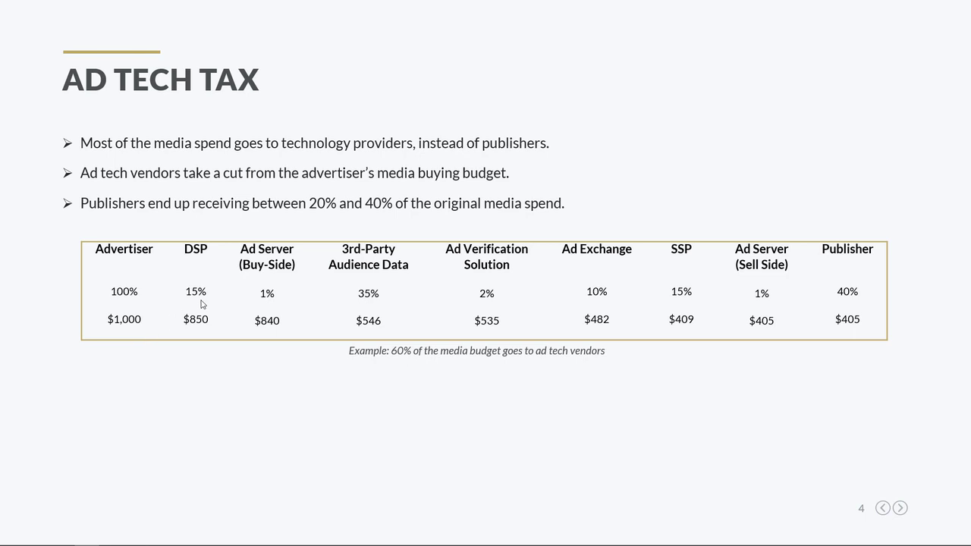
mouse_move(210, 311)
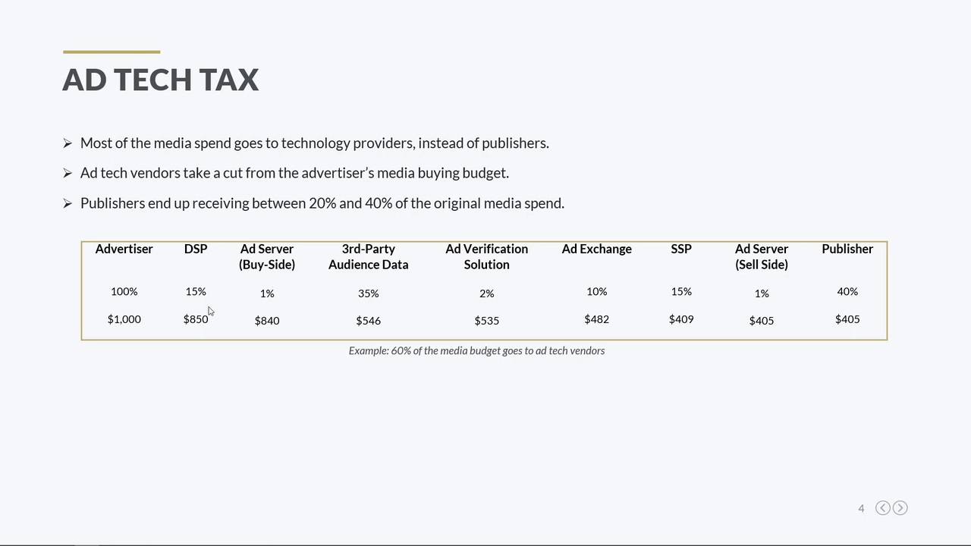
mouse_move(204, 337)
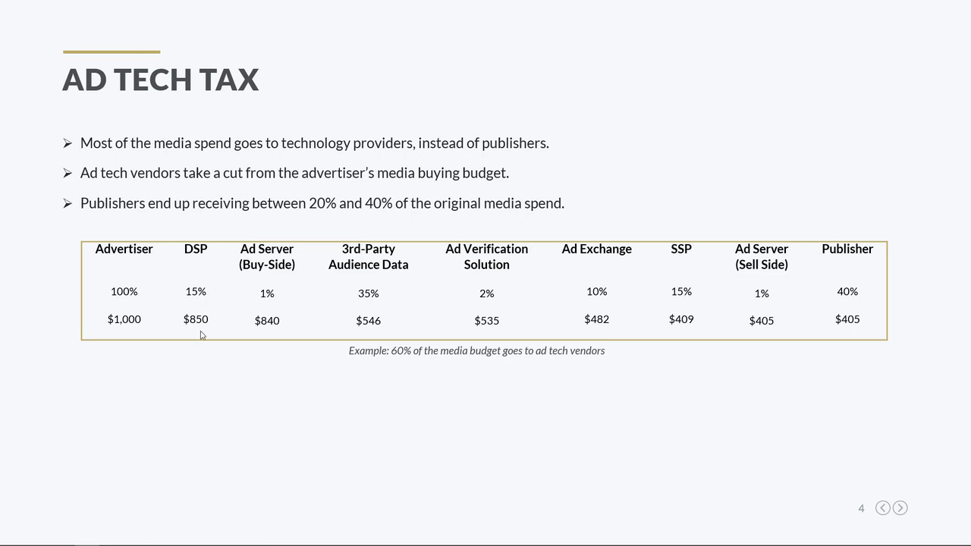
mouse_move(207, 337)
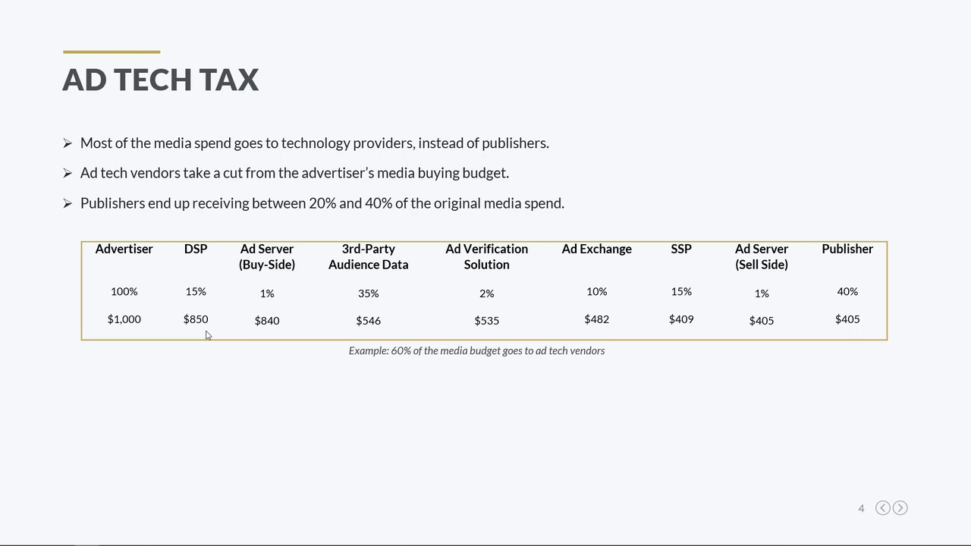
mouse_move(274, 306)
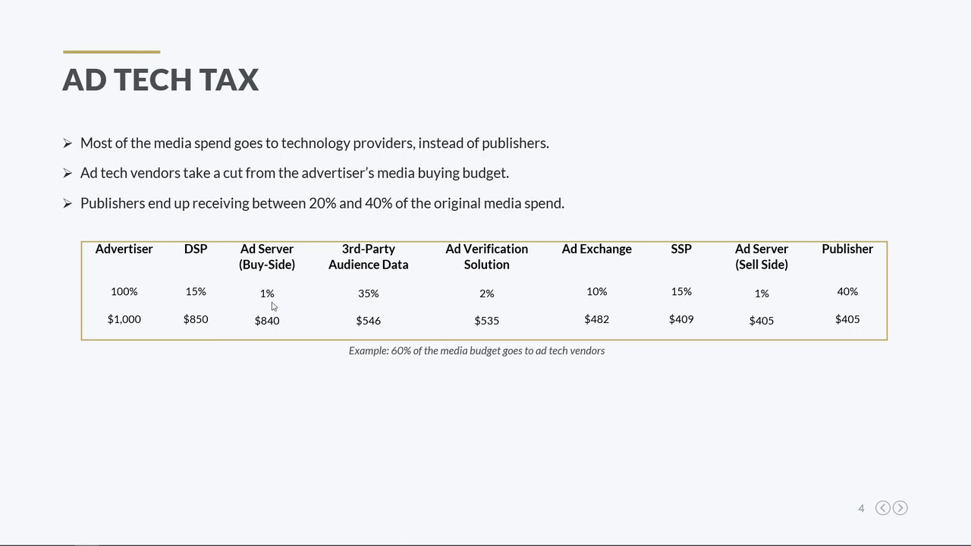
mouse_move(276, 335)
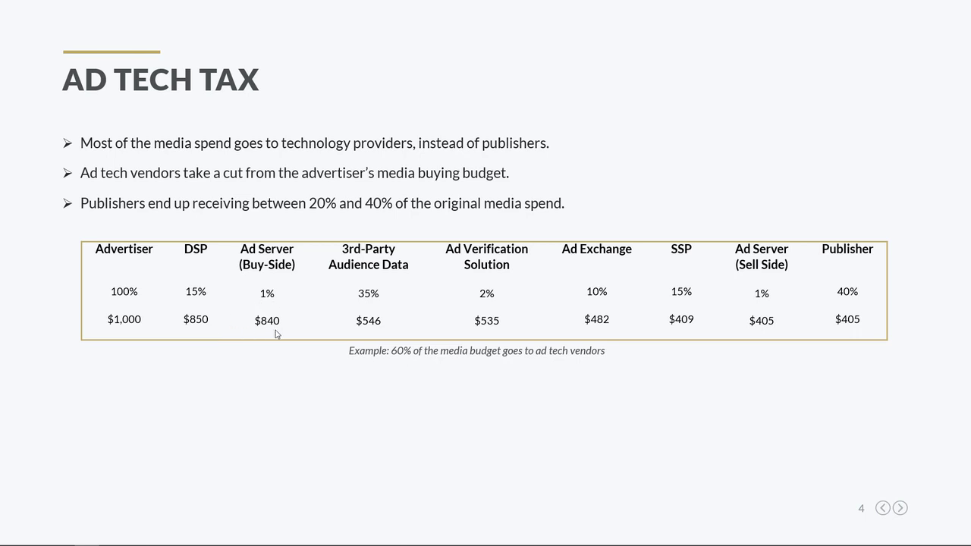
mouse_move(358, 311)
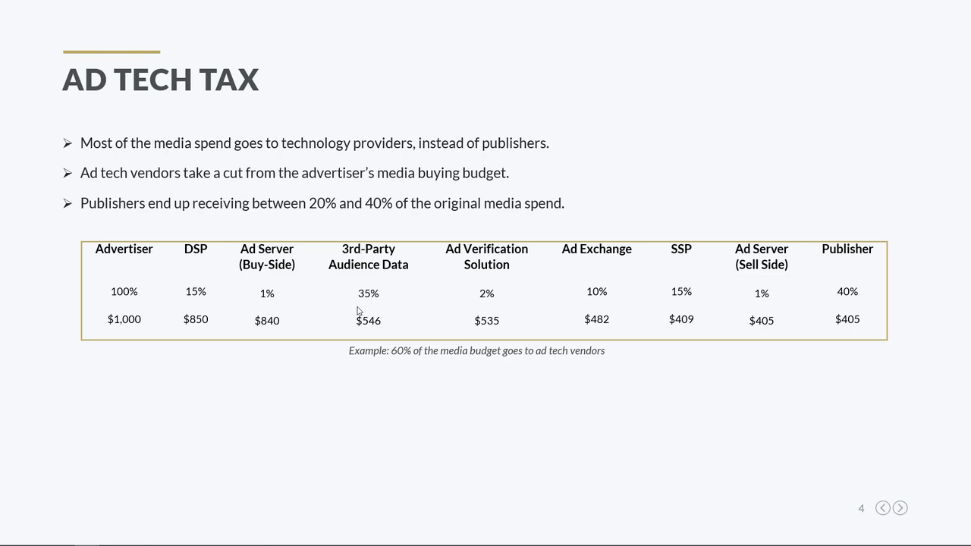
mouse_move(362, 305)
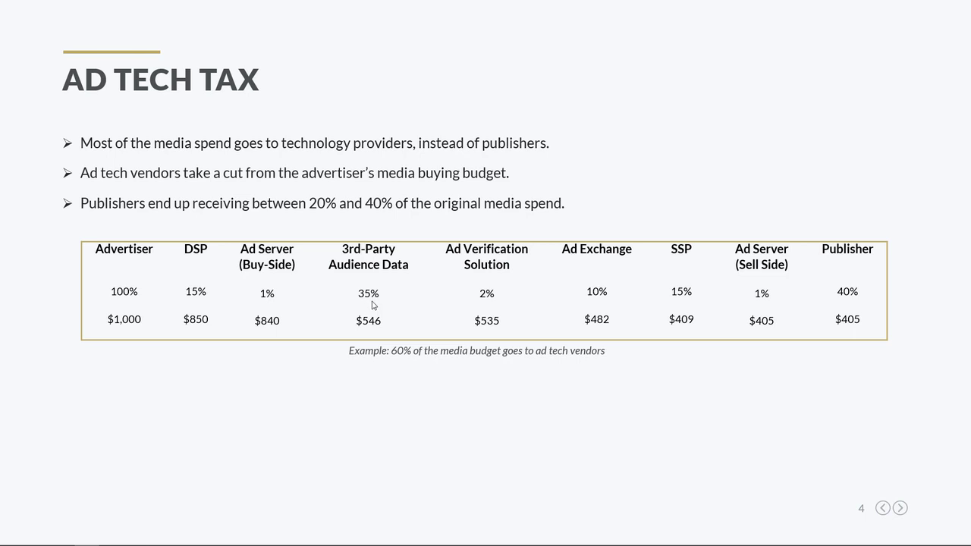
mouse_move(376, 333)
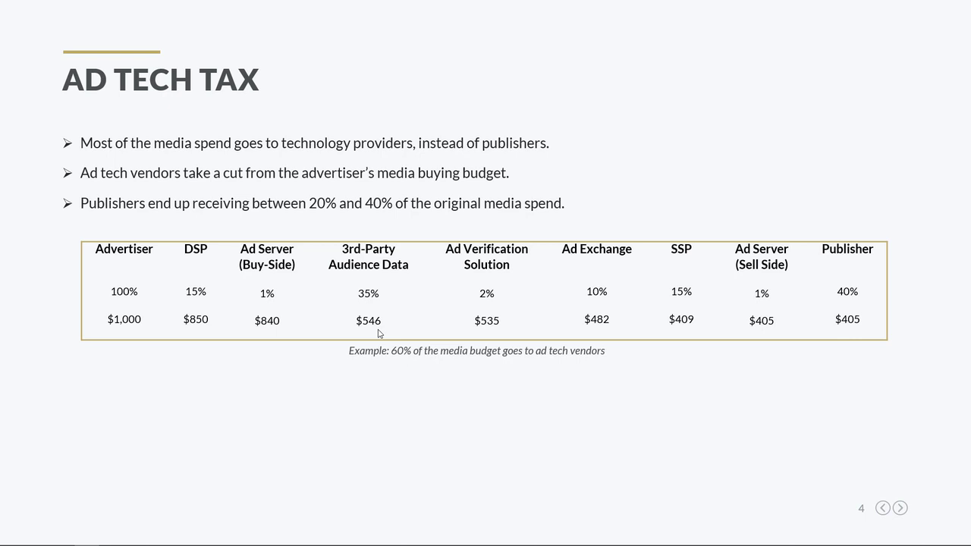
mouse_move(479, 310)
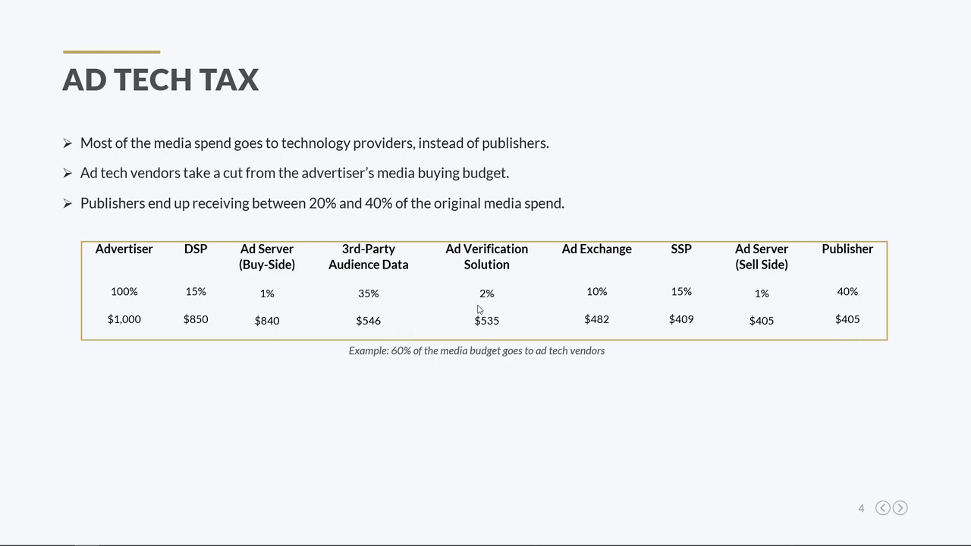
mouse_move(480, 310)
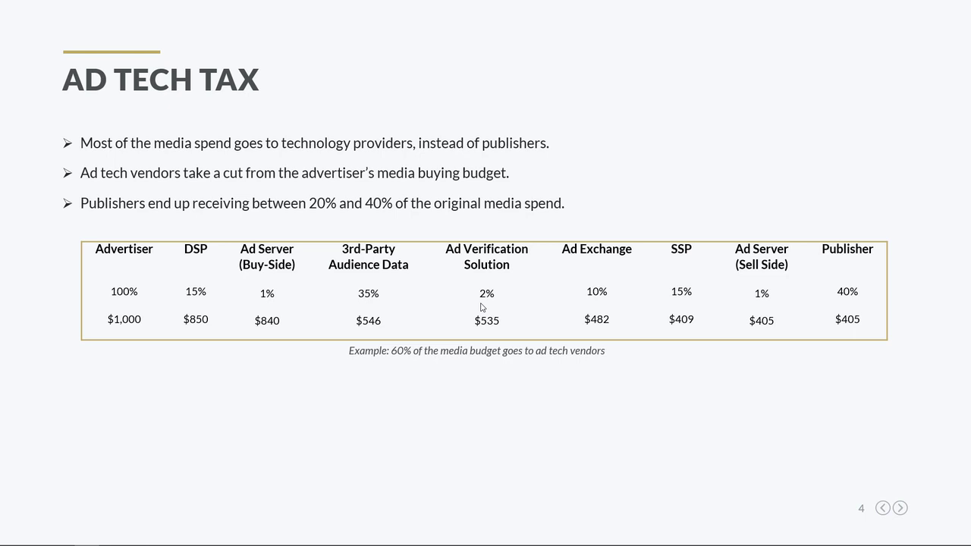
mouse_move(471, 335)
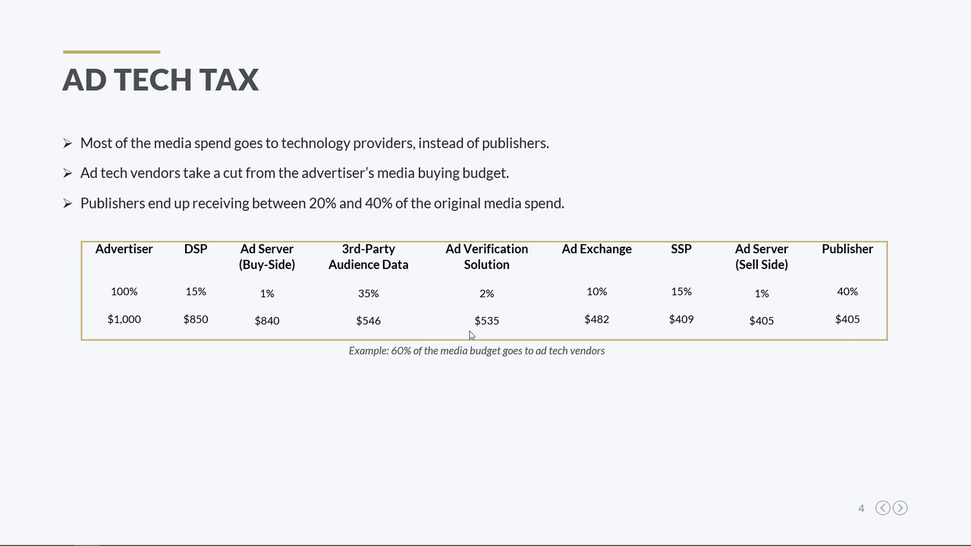
mouse_move(501, 335)
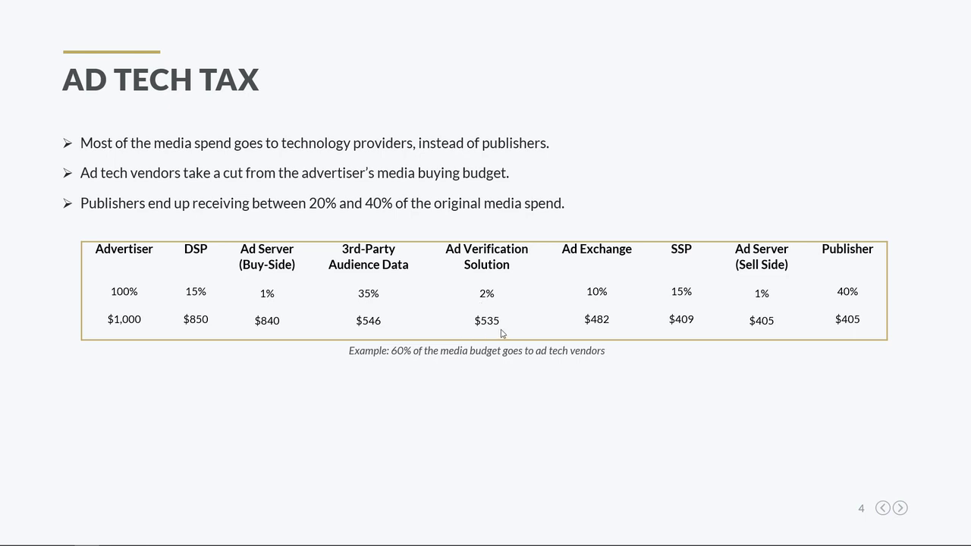
mouse_move(498, 328)
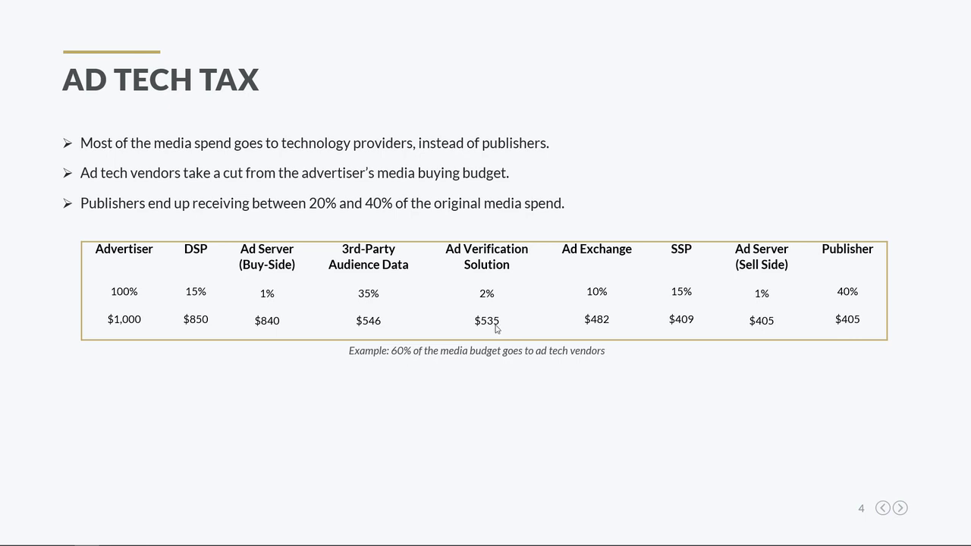
mouse_move(595, 304)
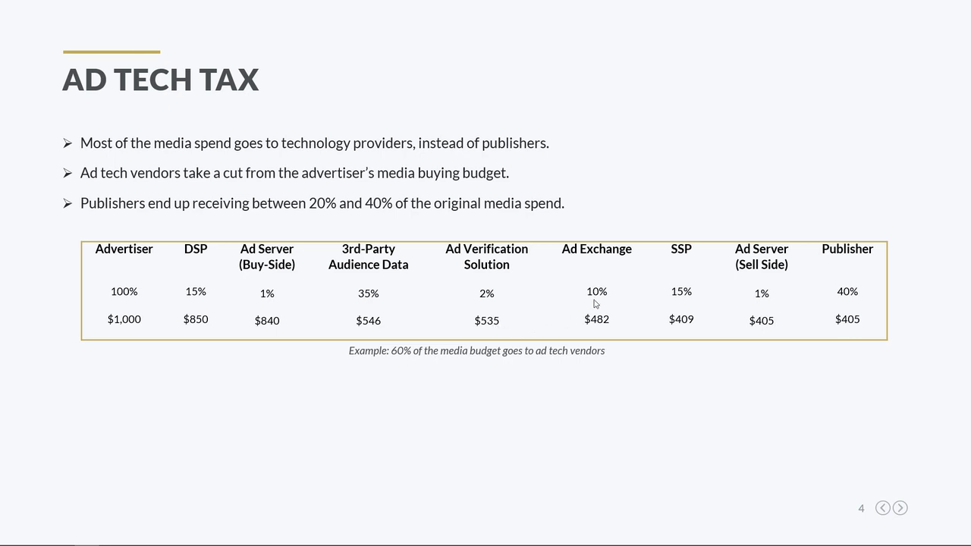
mouse_move(585, 340)
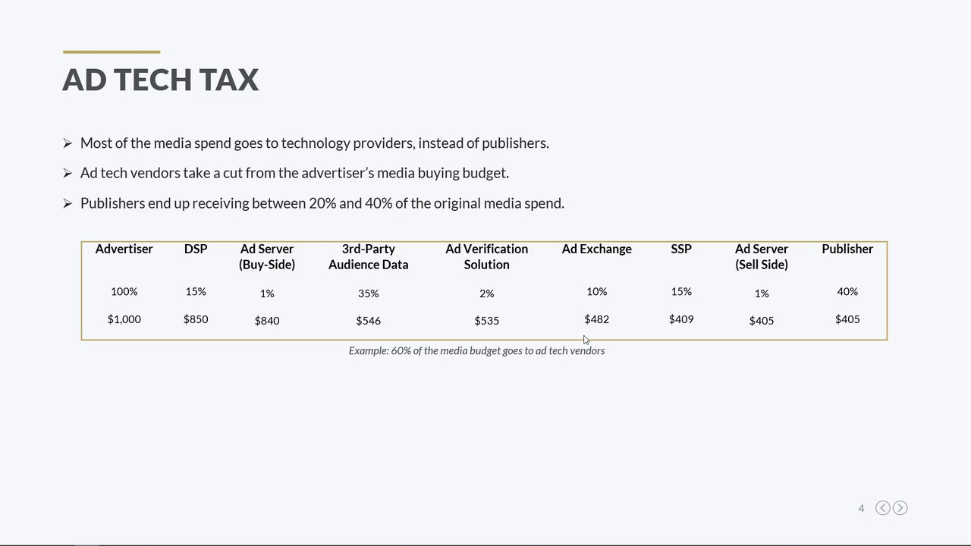
mouse_move(616, 337)
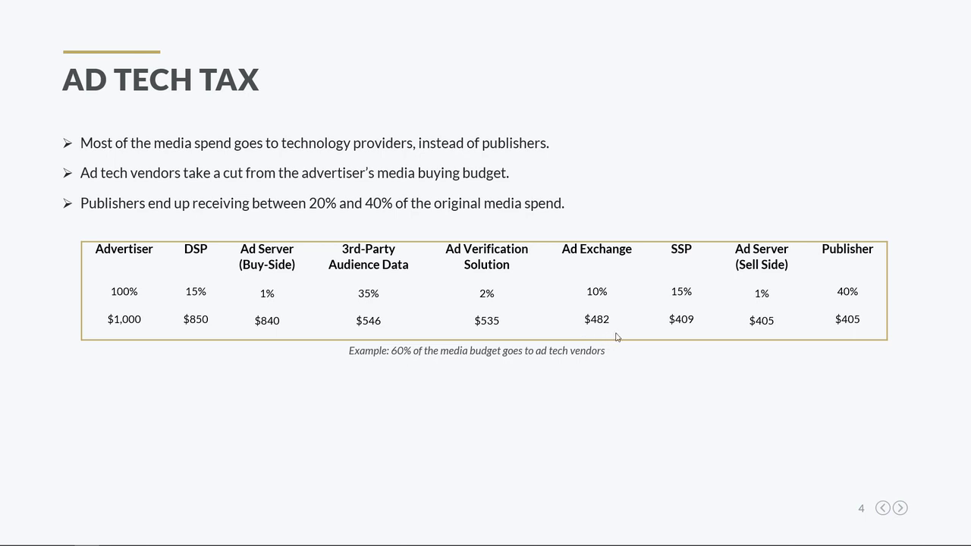
mouse_move(679, 304)
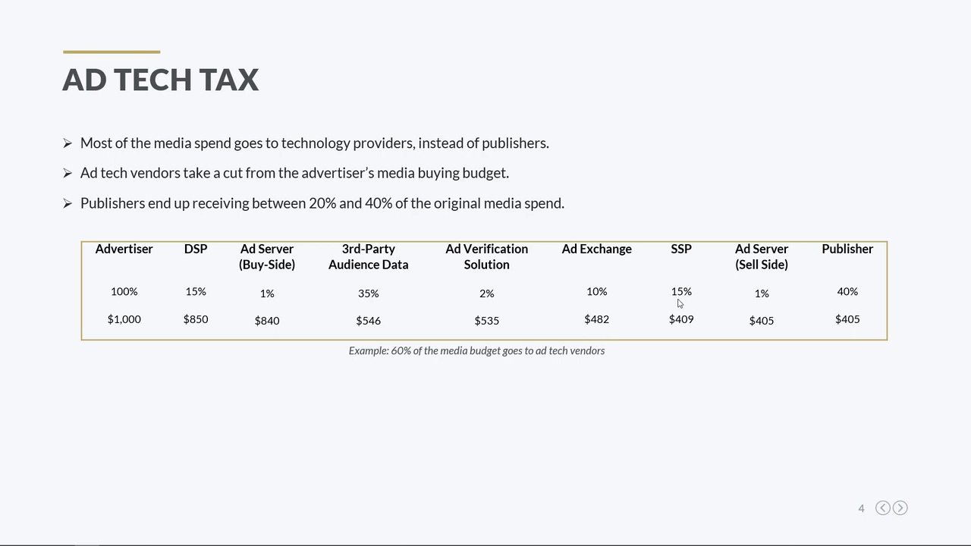
mouse_move(670, 306)
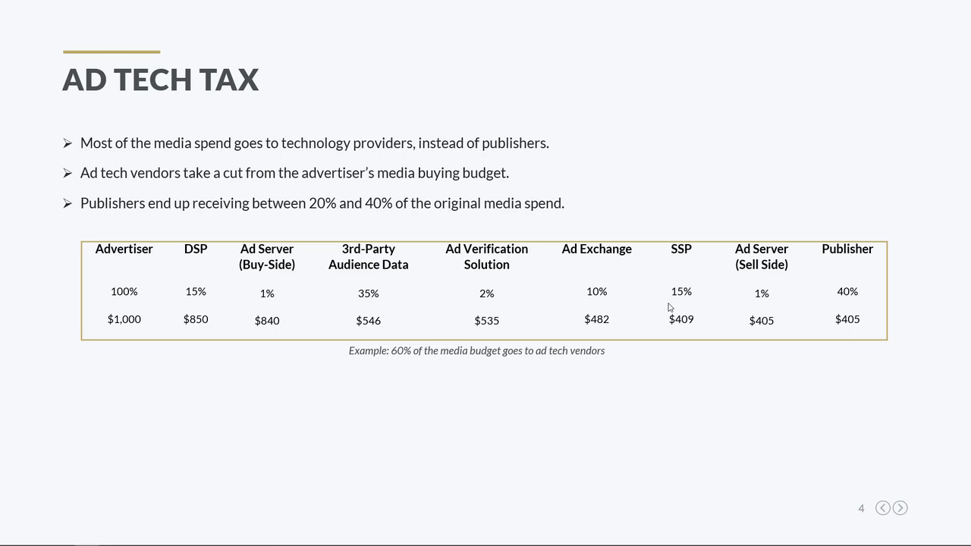
mouse_move(690, 337)
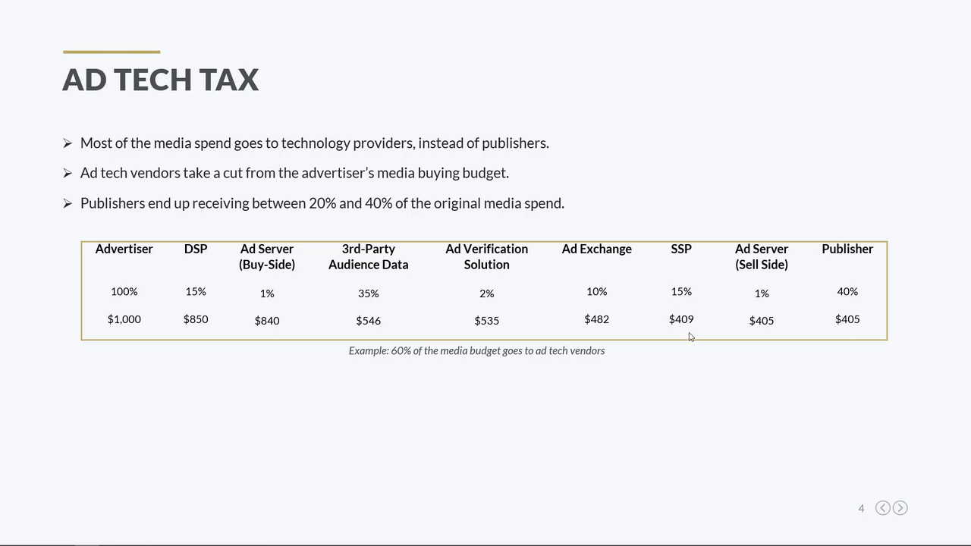
mouse_move(751, 338)
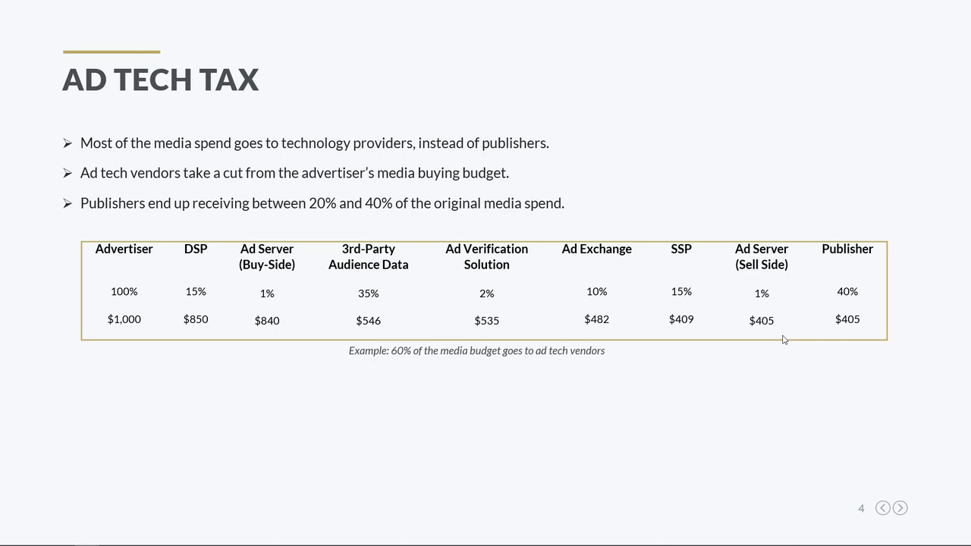
mouse_move(112, 382)
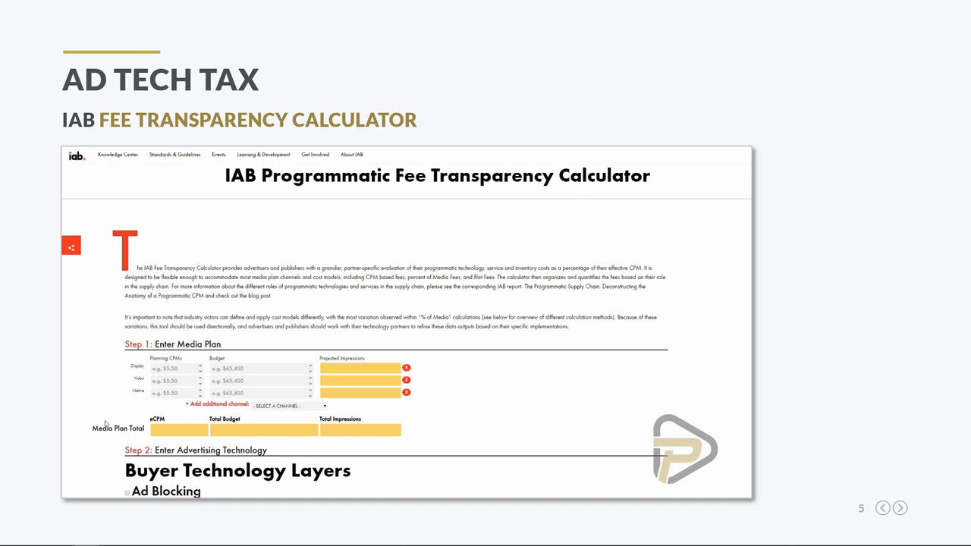
mouse_move(87, 501)
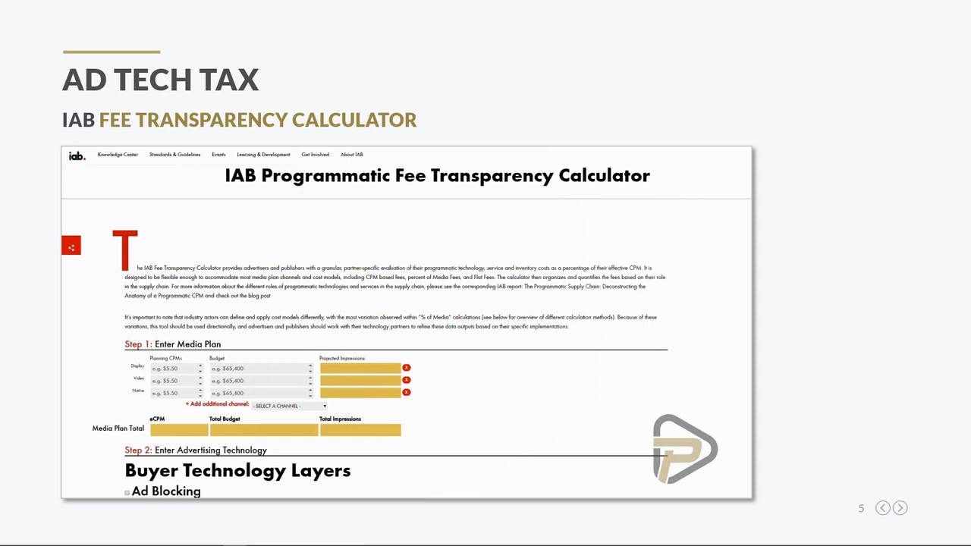
mouse_move(201, 369)
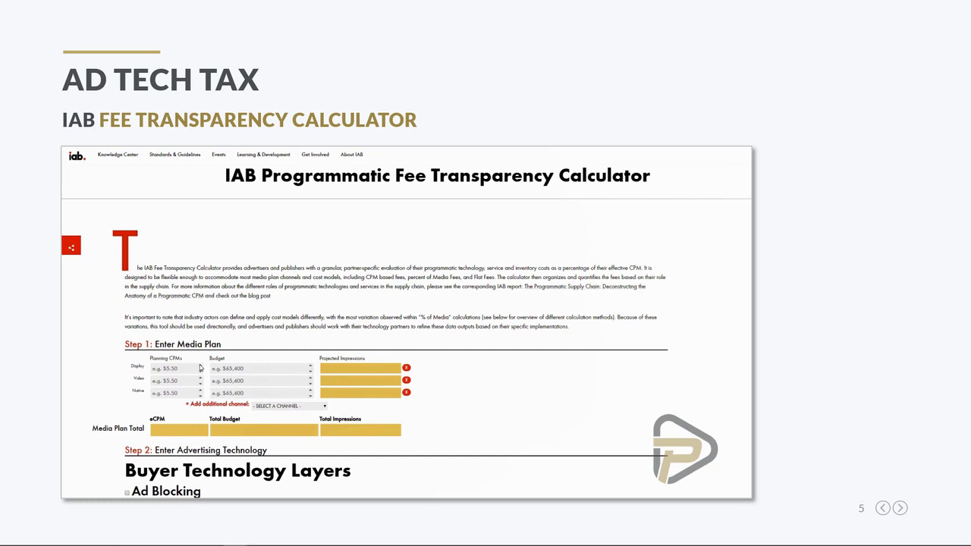
mouse_move(187, 369)
text(6)
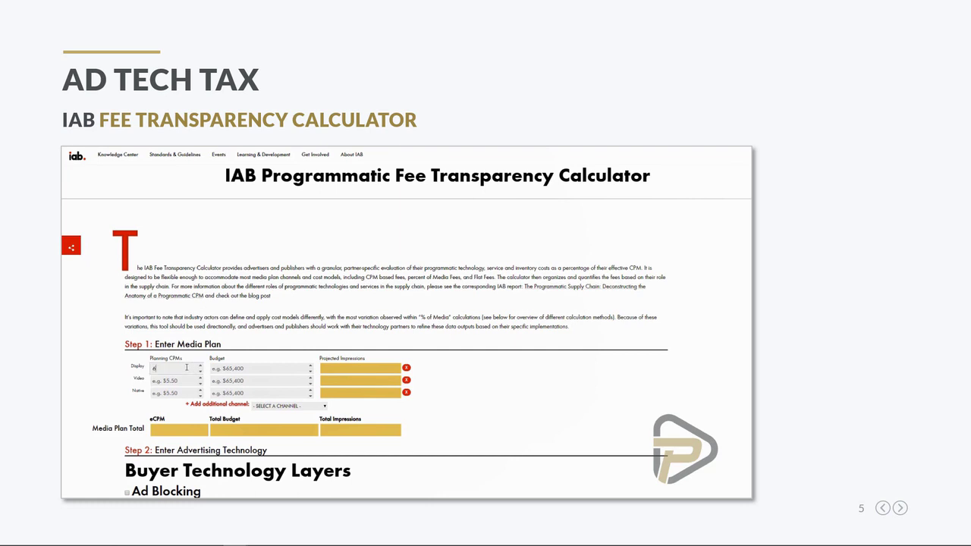
Step: Enter the $100,000 Display budget alongside the $6.00 planning CPM
text(100,000)
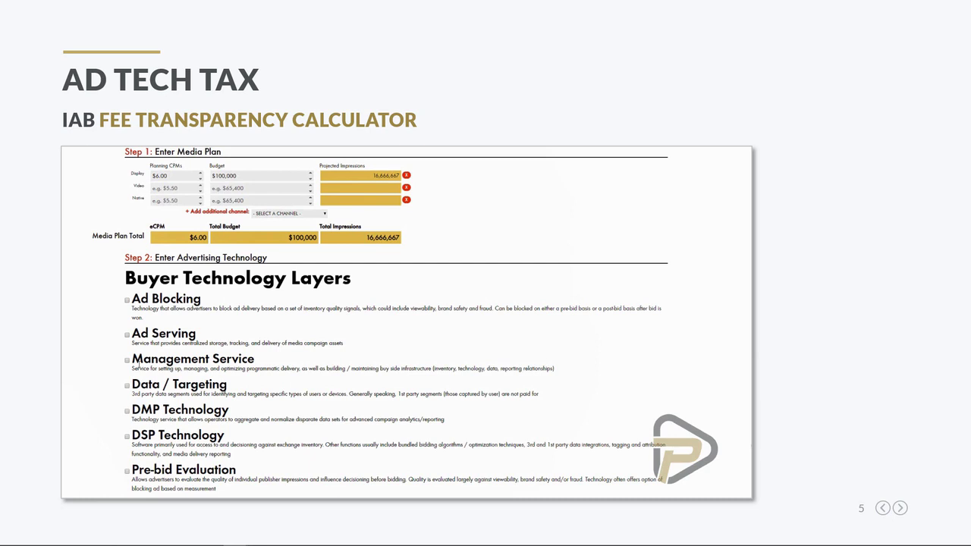
Step: Enable Ad Blocking with a Display line priced at a $0.250 CPM fee
click(128, 301)
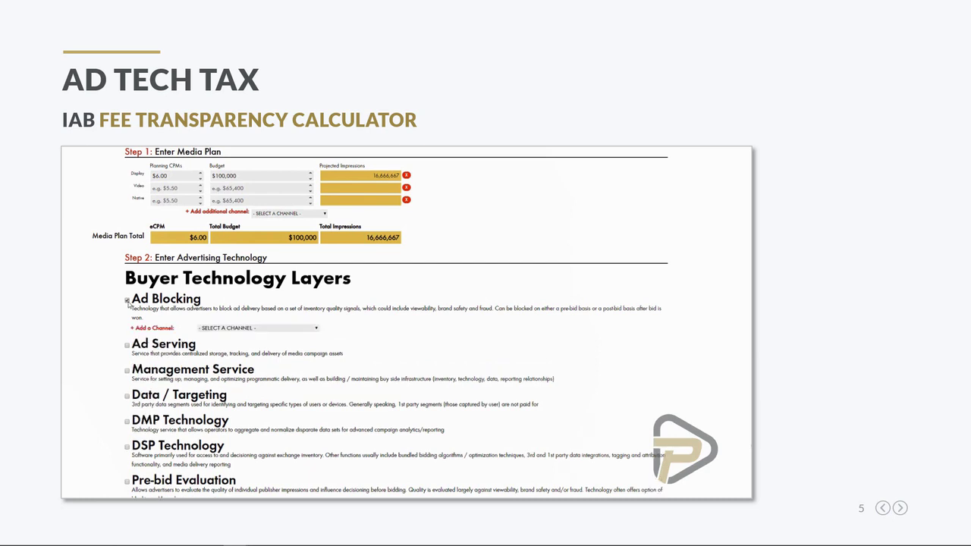
click(258, 328)
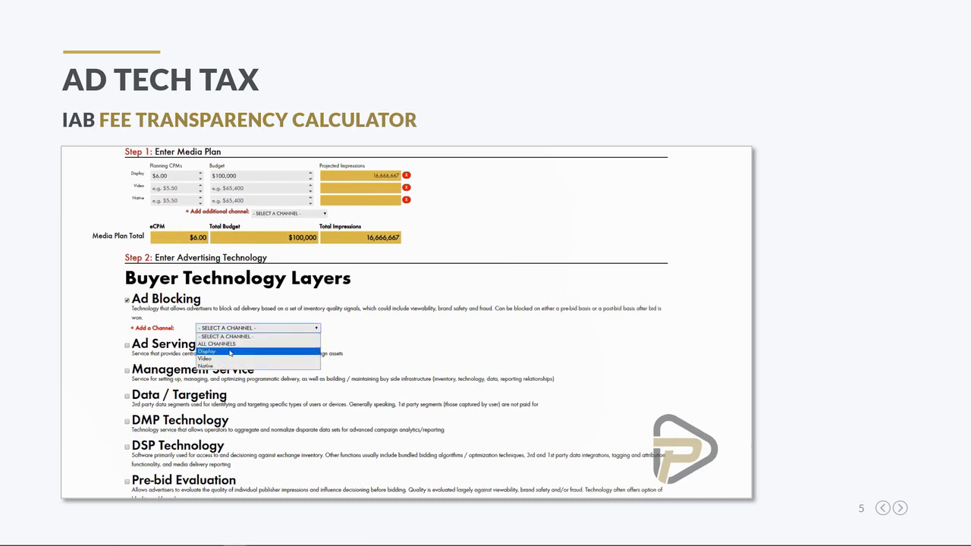
click(207, 352)
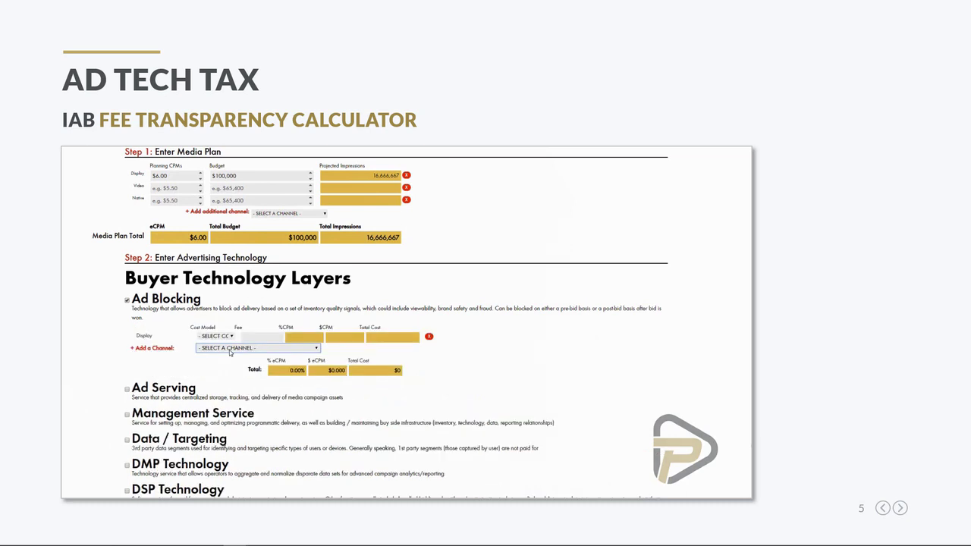
click(221, 337)
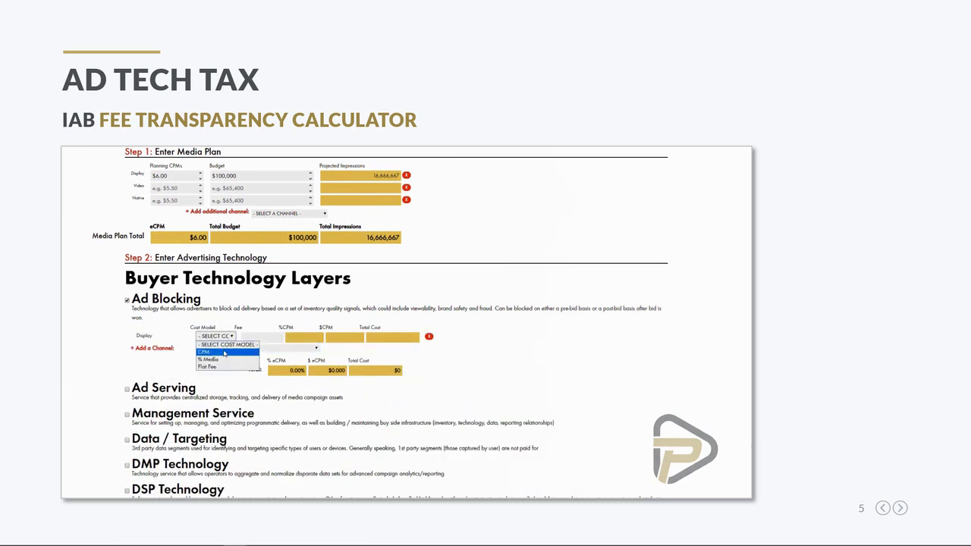
click(205, 352)
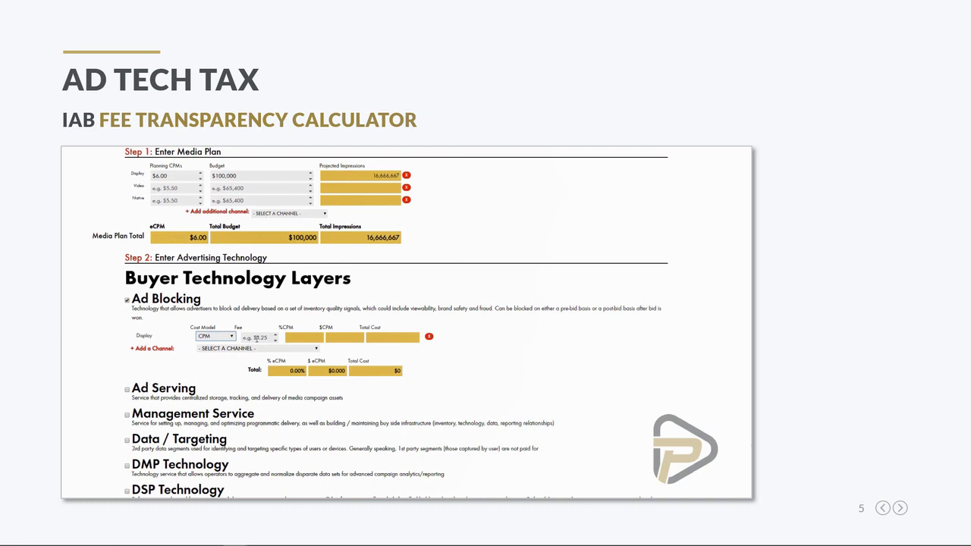
text(25)
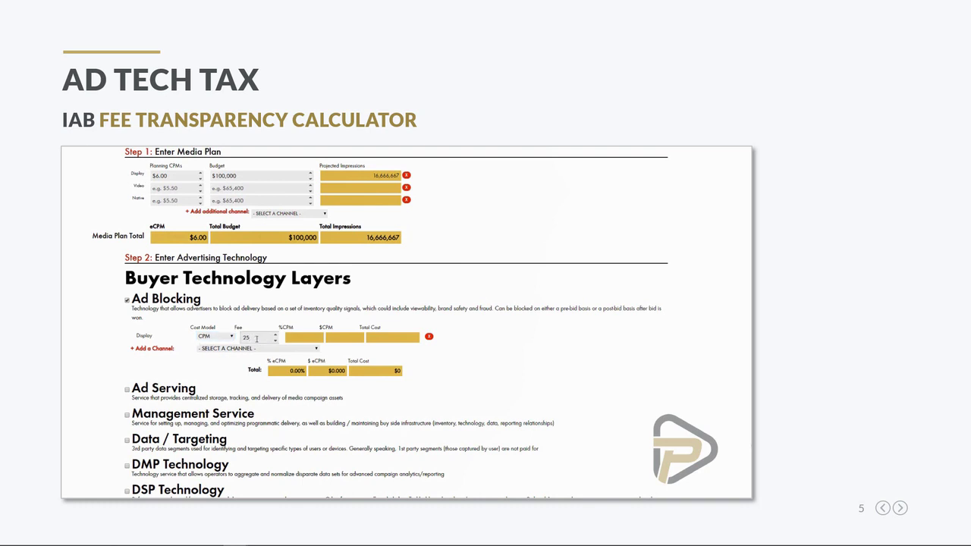
text(0.25)
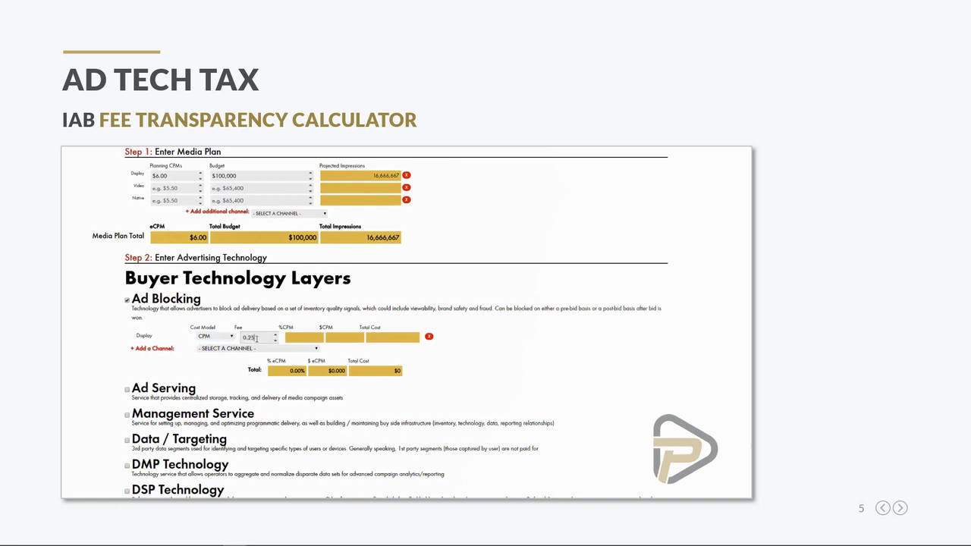
text(0.250)
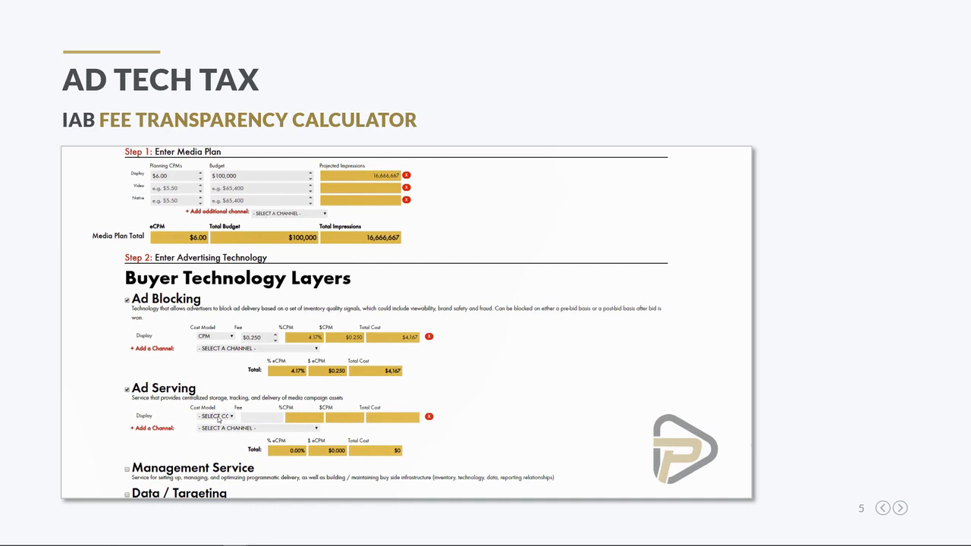
Step: Price the Ad Serving Display line at a $0.050 CPM fee
click(216, 416)
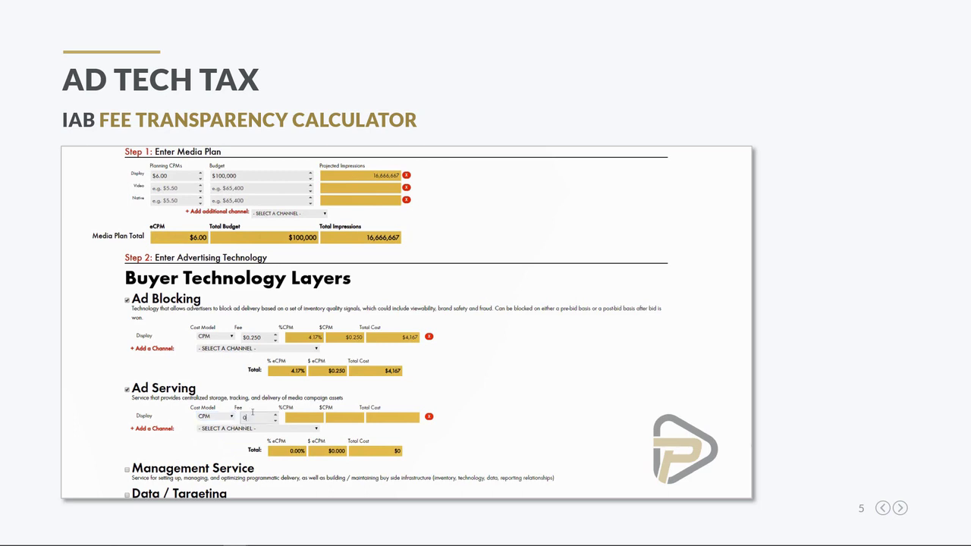
text(0.050)
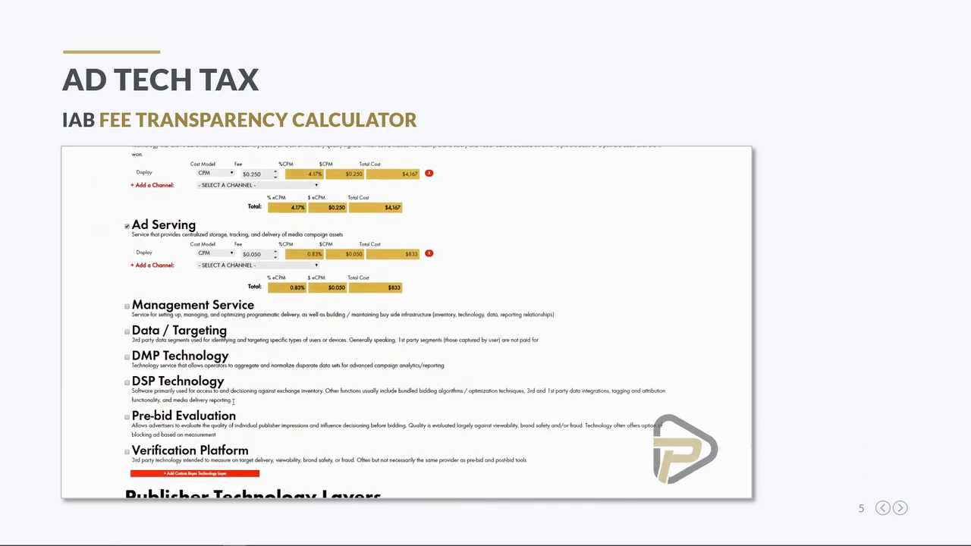
Step: Add a Display line under Data / Targeting at a $3.000 CPM fee
scroll(down, 3)
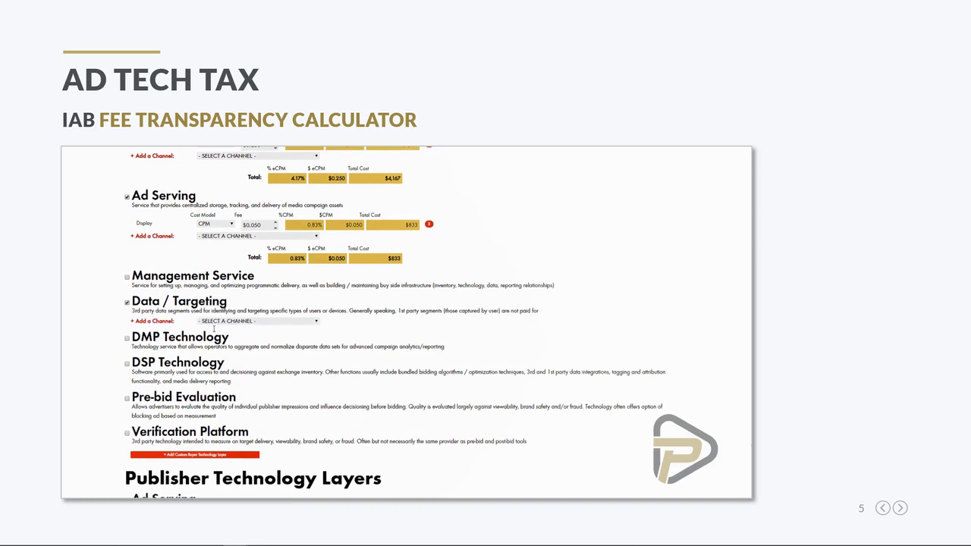
click(152, 322)
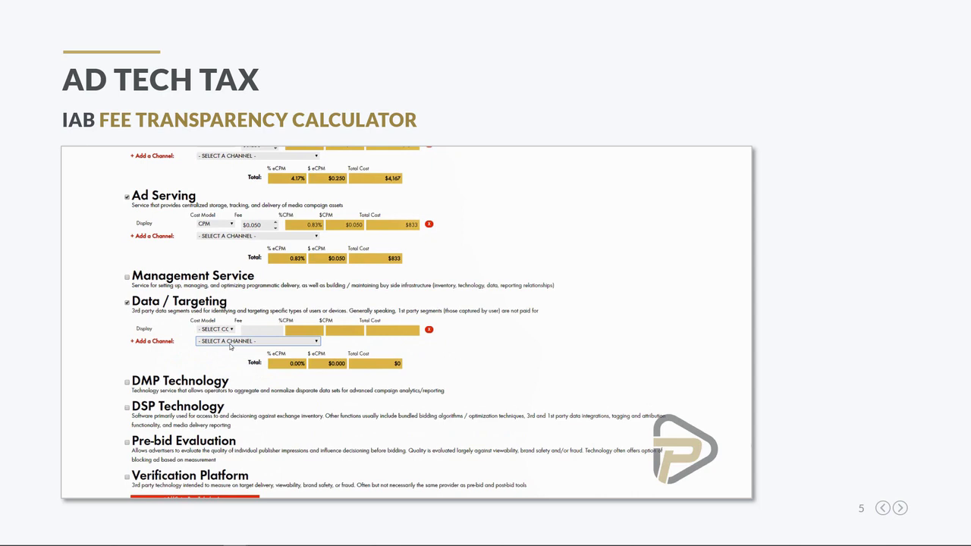
mouse_move(233, 329)
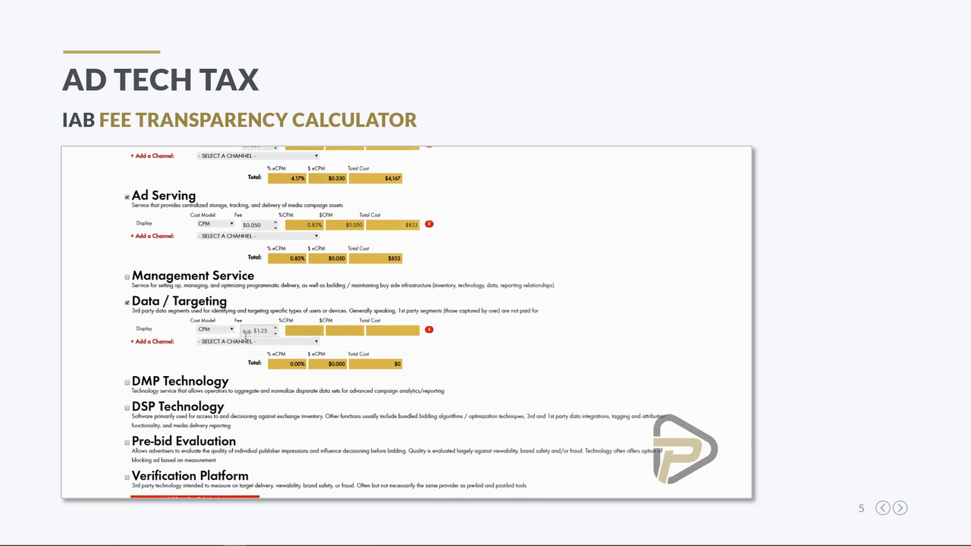
text(3.000)
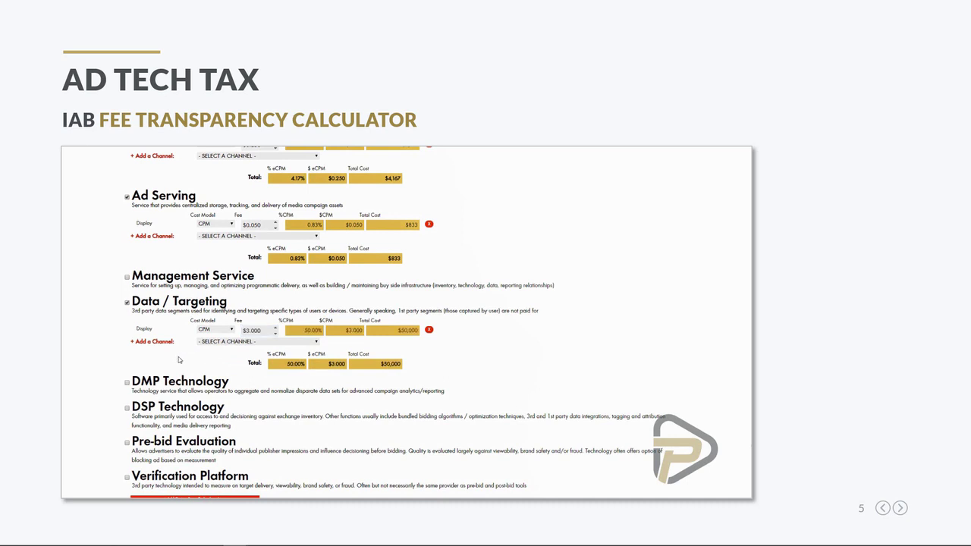
mouse_move(176, 361)
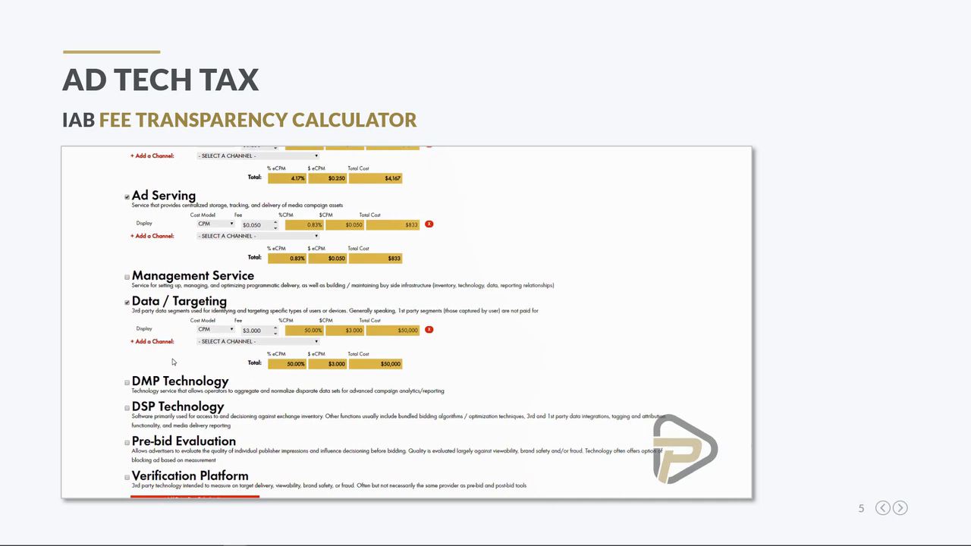
Step: Add a Display line under DSP Technology charged at 18% of media
scroll(down, 3)
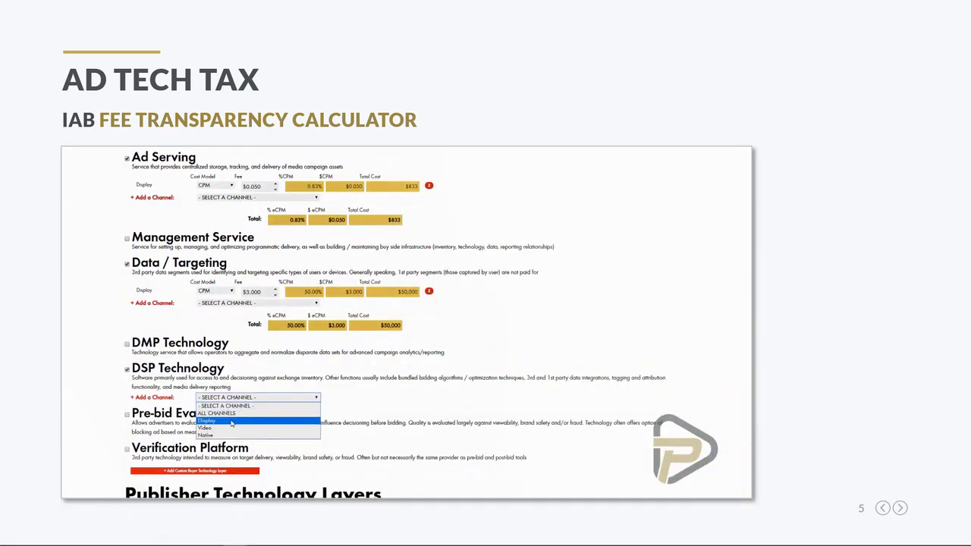
click(207, 422)
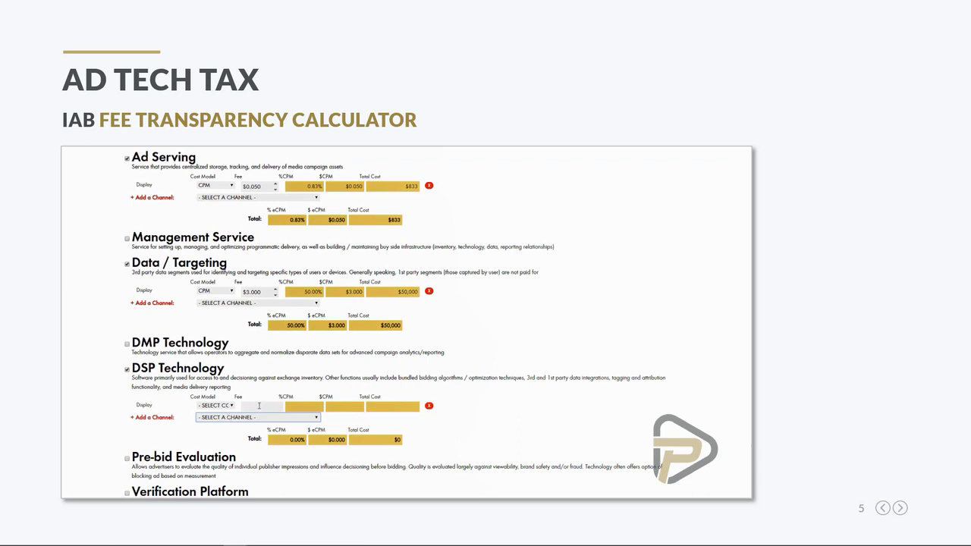
click(216, 405)
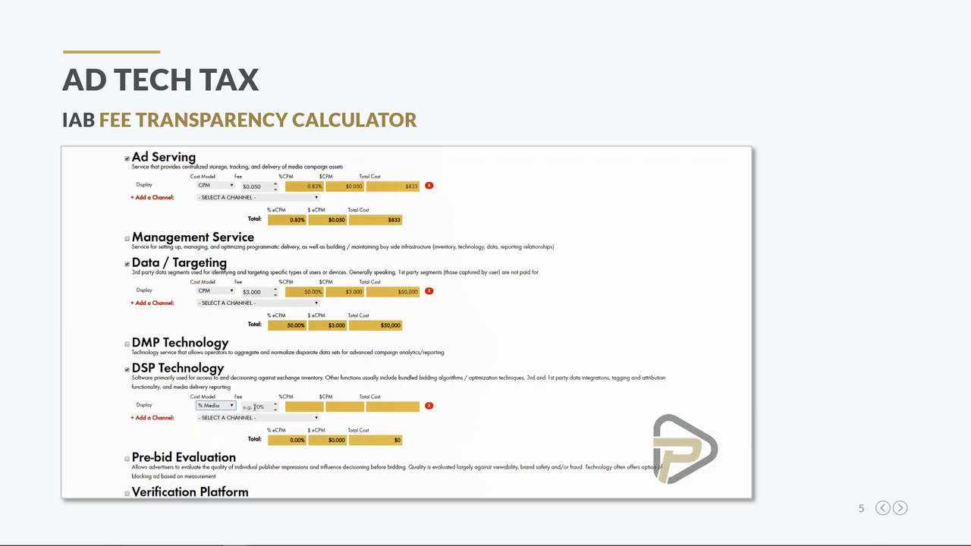
text(18)
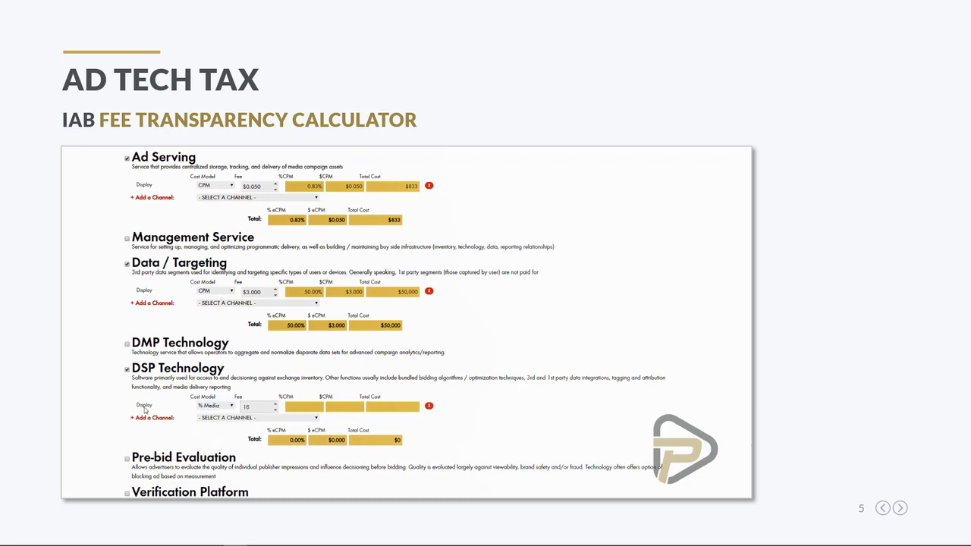
text(18)
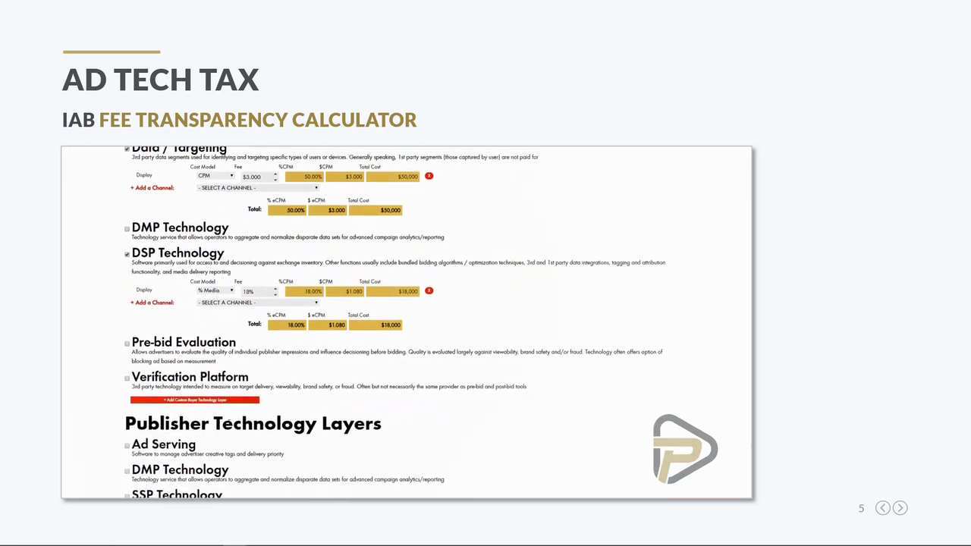
Step: Add a publisher Ad Serving Display line at a $0.050 CPM fee
scroll(down, 3)
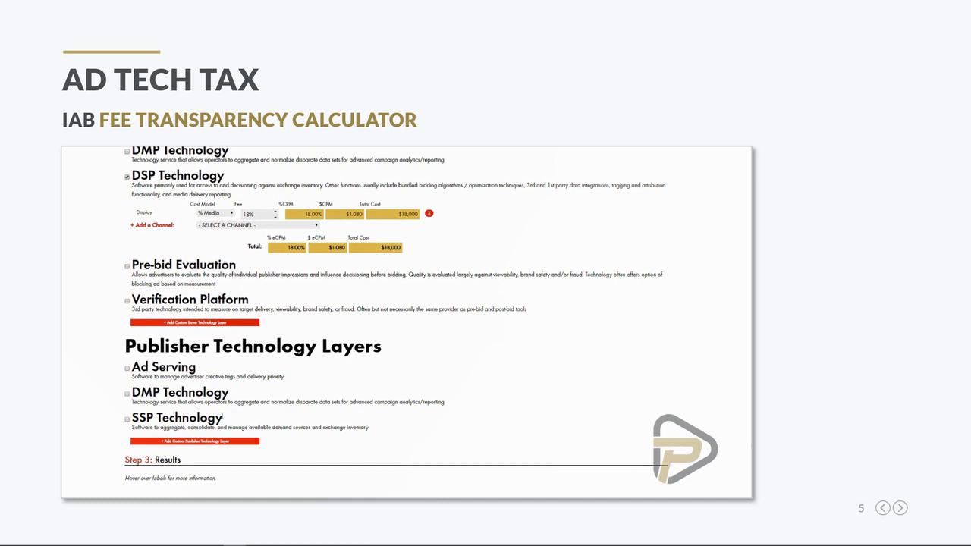
click(128, 369)
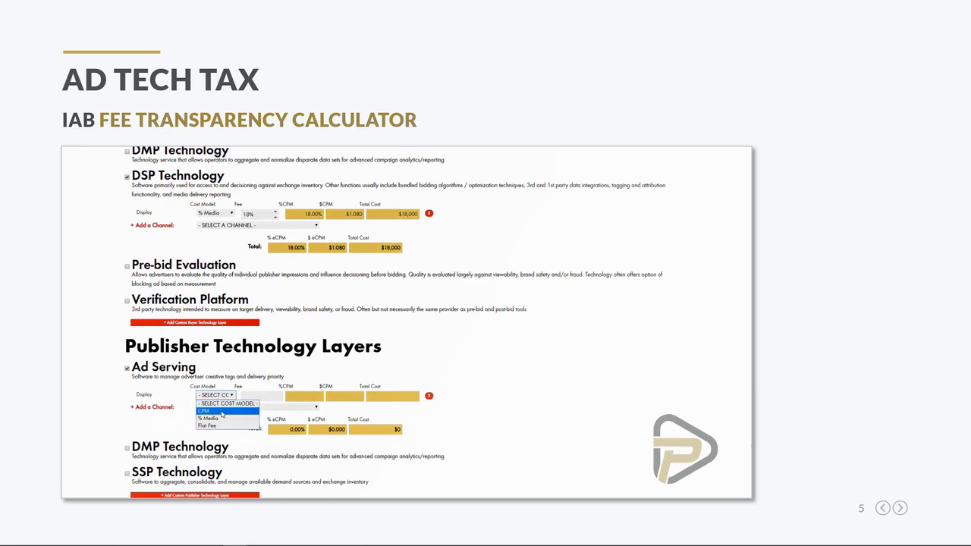
click(204, 411)
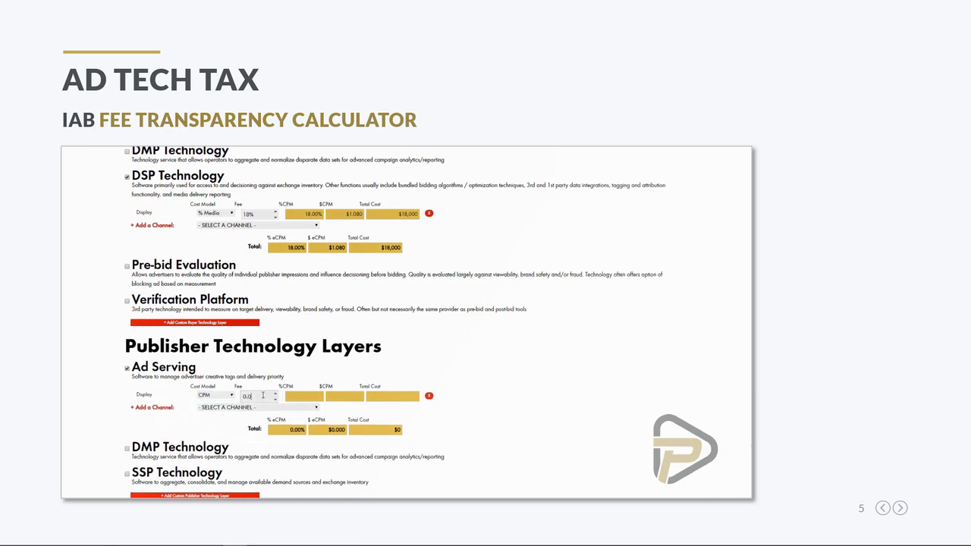
text(0.050)
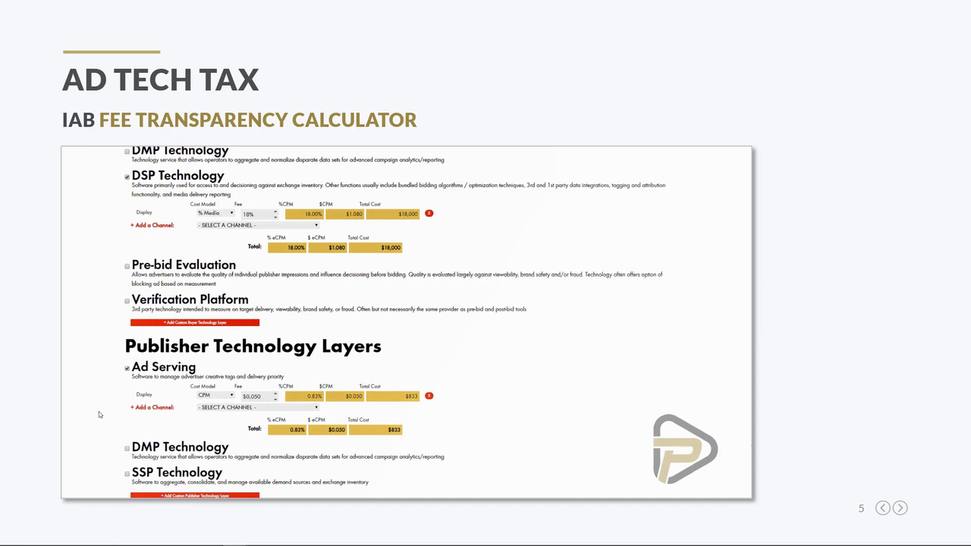
mouse_move(213, 464)
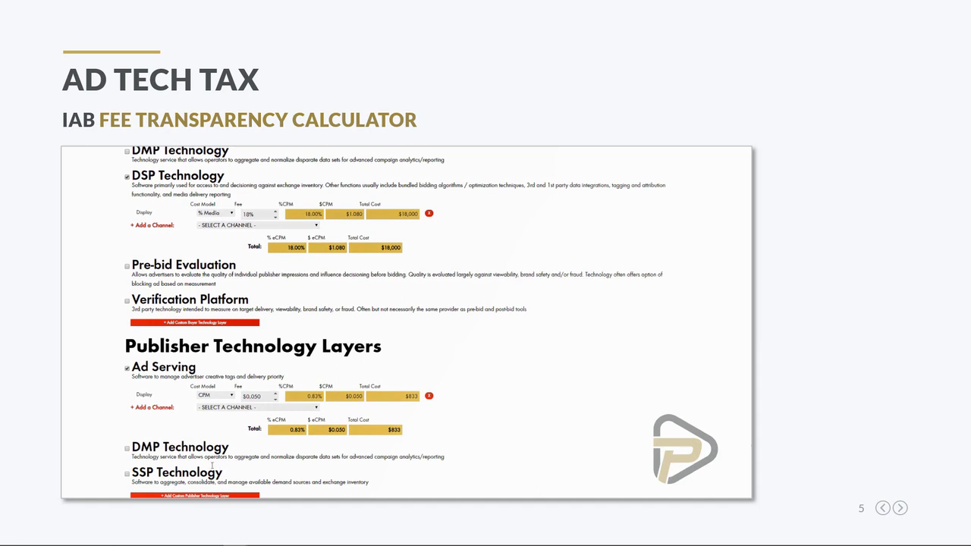
scroll(down, 3)
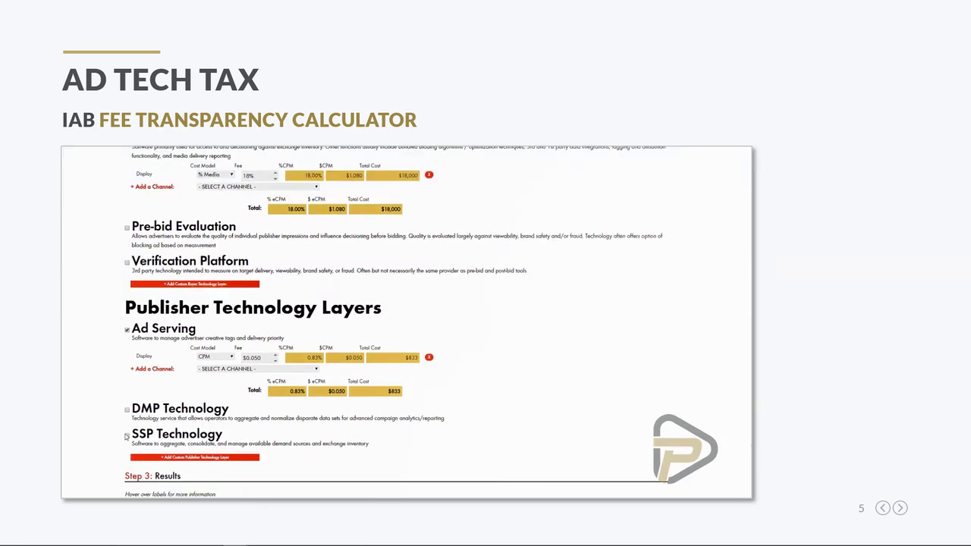
Step: Add a Display line under SSP Technology charged at 10% of media
click(258, 376)
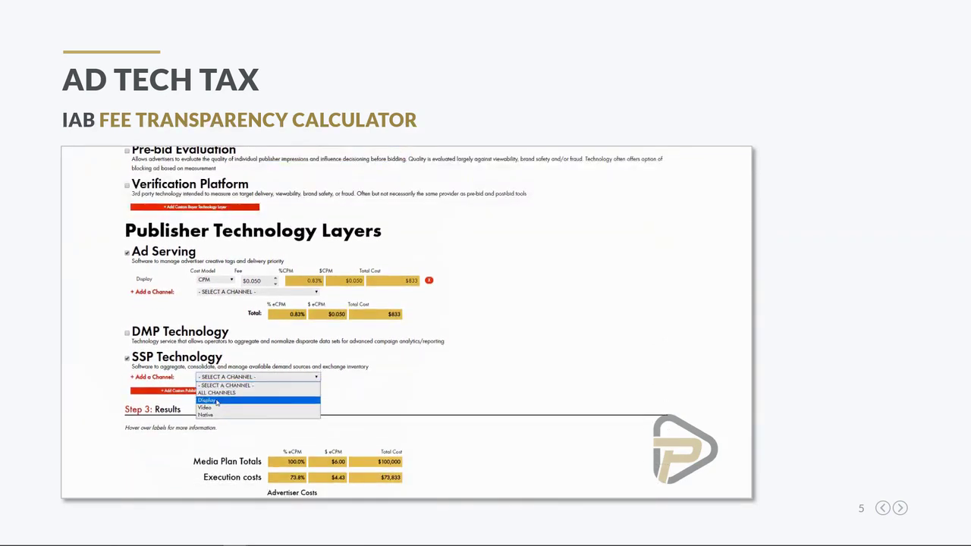
click(205, 400)
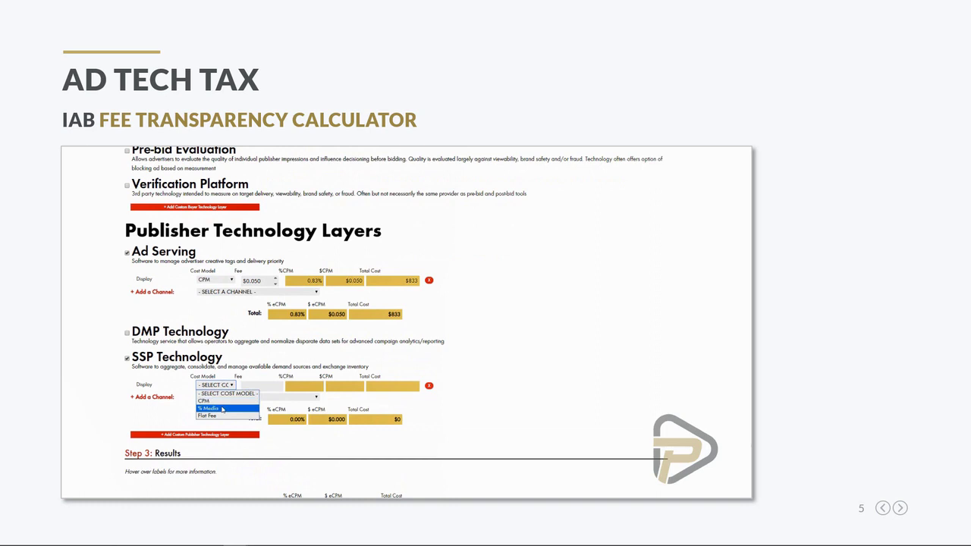
click(209, 408)
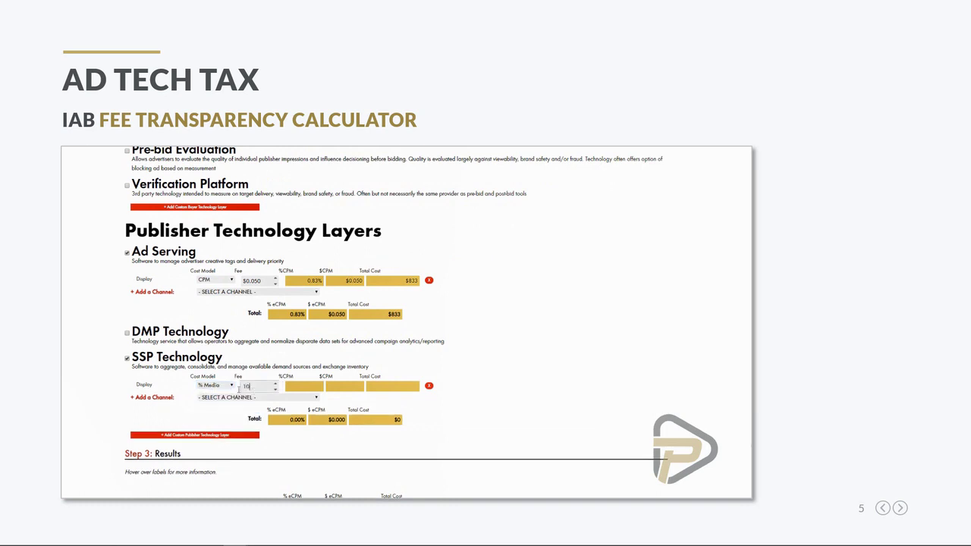
text(10%)
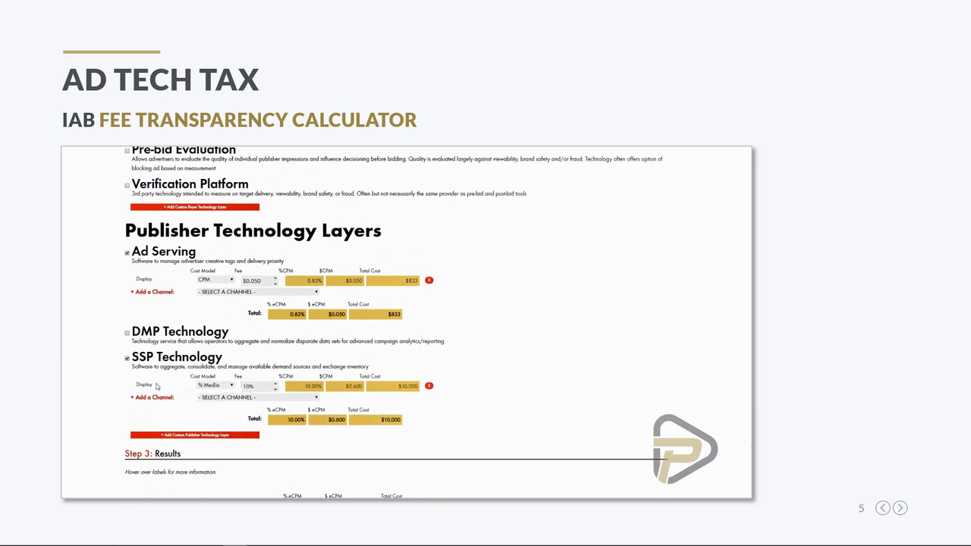
scroll(down, 3)
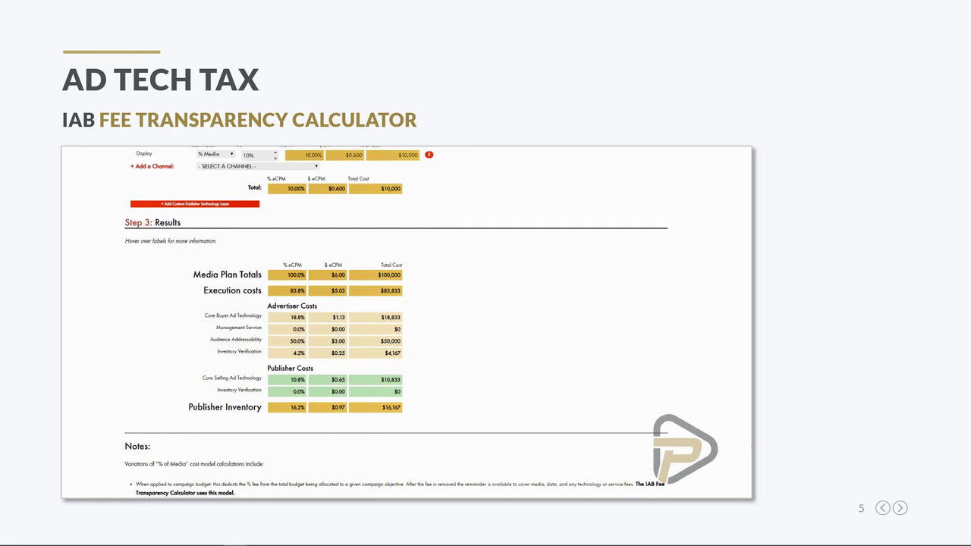
mouse_move(66, 327)
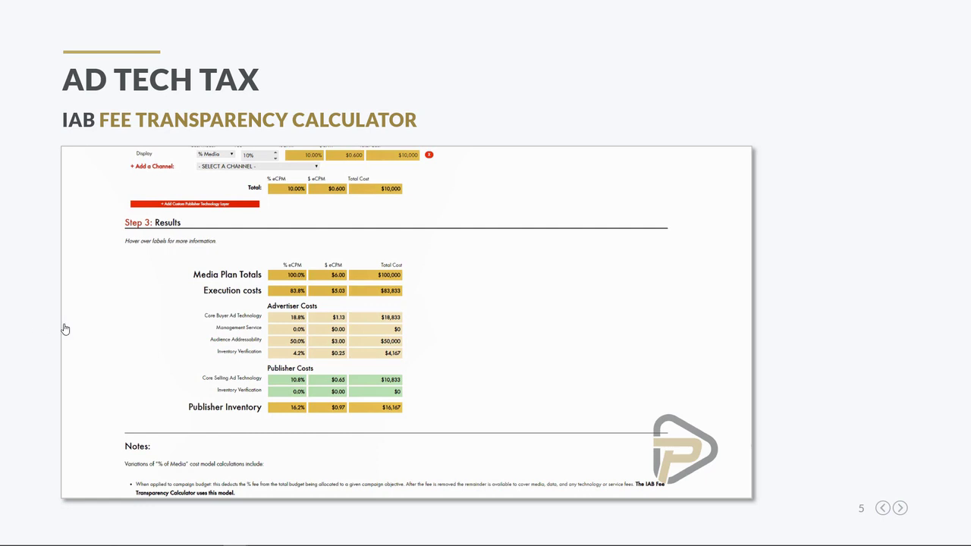
Step: Advance from the Results breakdown to the closing End of Lesson slide
click(900, 507)
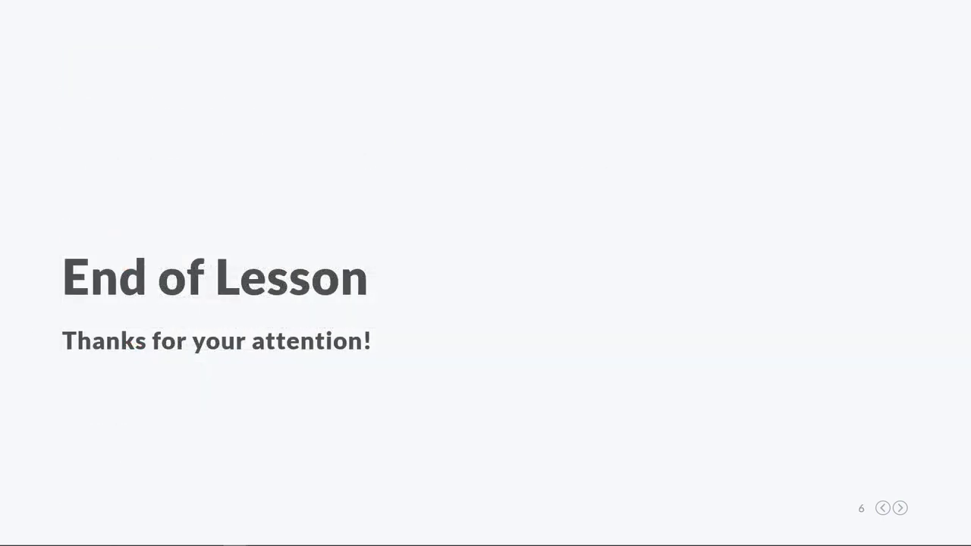